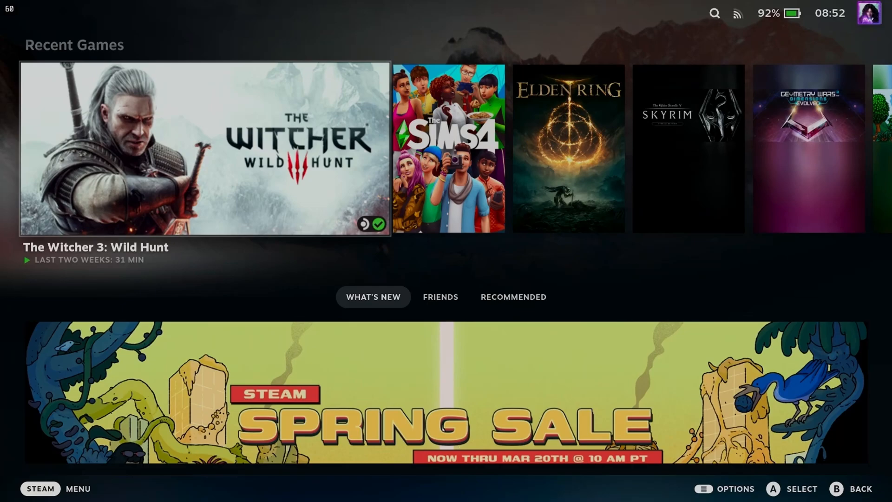
- Bring up the account profile panel from the avatar in the top-right corner
left_click(869, 14)
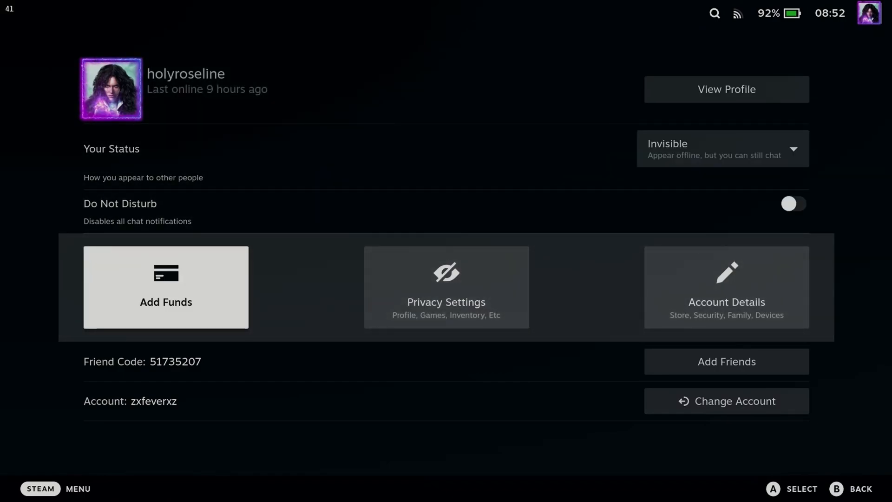
- Start a CDN$50.00 Steam Wallet top-up via Add Funds and reach Review + Purchase
left_click(165, 286)
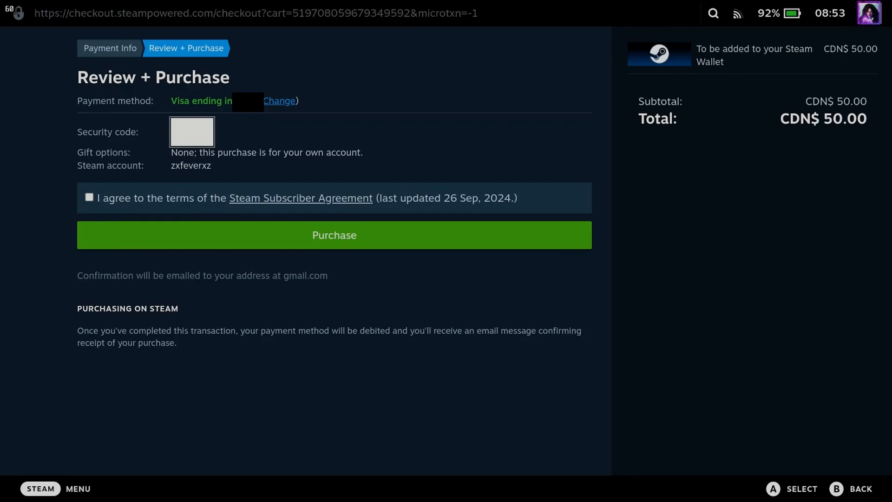
- Enter the card security code, accept the Subscriber Agreement and complete the CDN$50.00 purchase
left_click(191, 131)
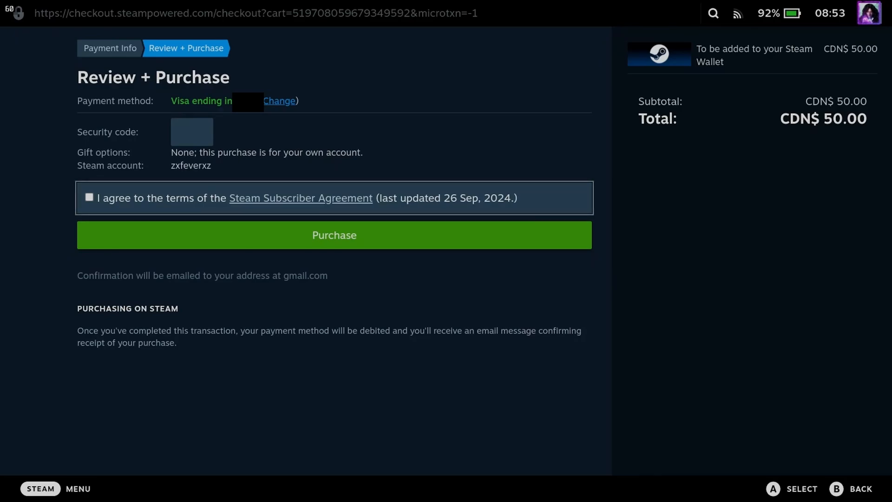
left_click(191, 132)
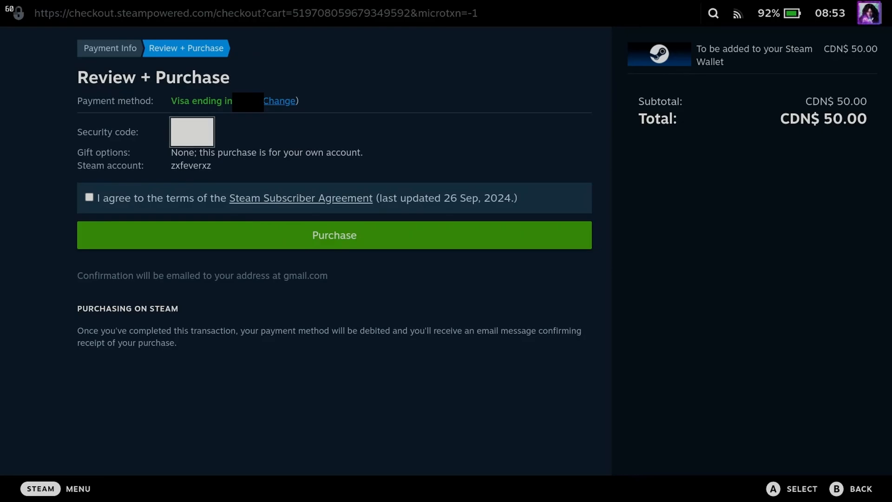
left_click(191, 132)
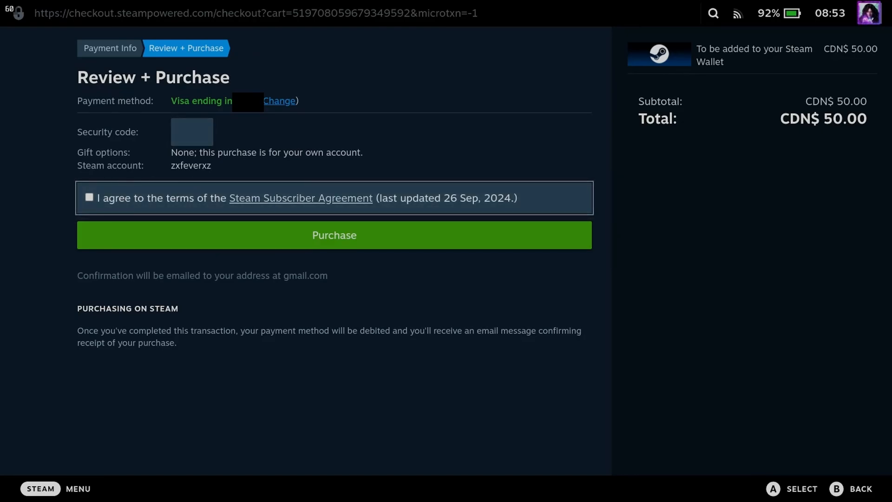
mouse_move(333, 235)
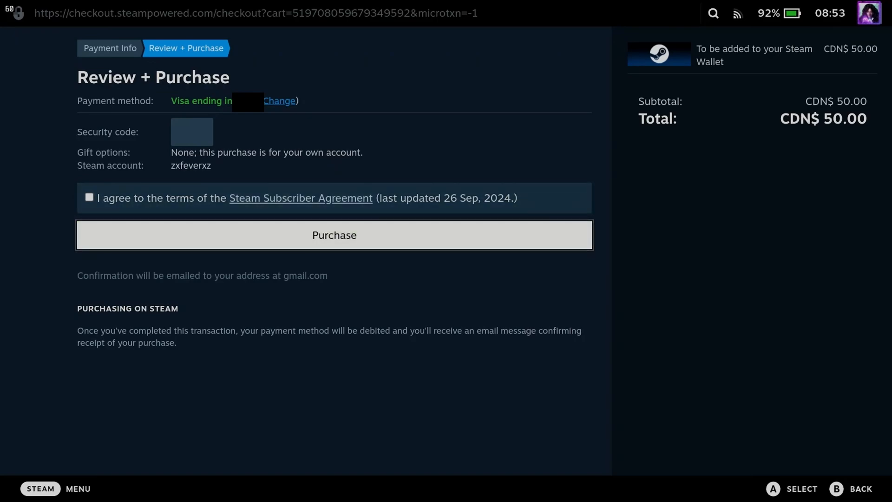
left_click(334, 236)
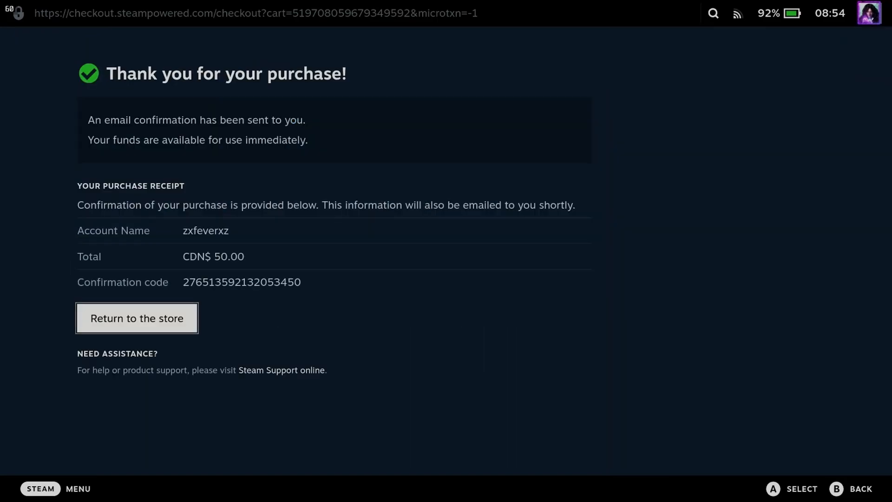
- Return to the store from the receipt, showing the C$50.00 wallet balance
left_click(136, 318)
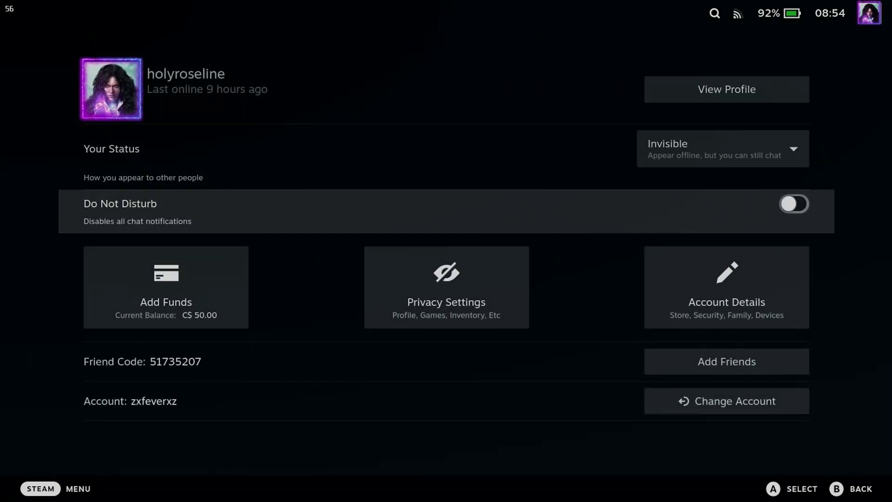
mouse_move(166, 287)
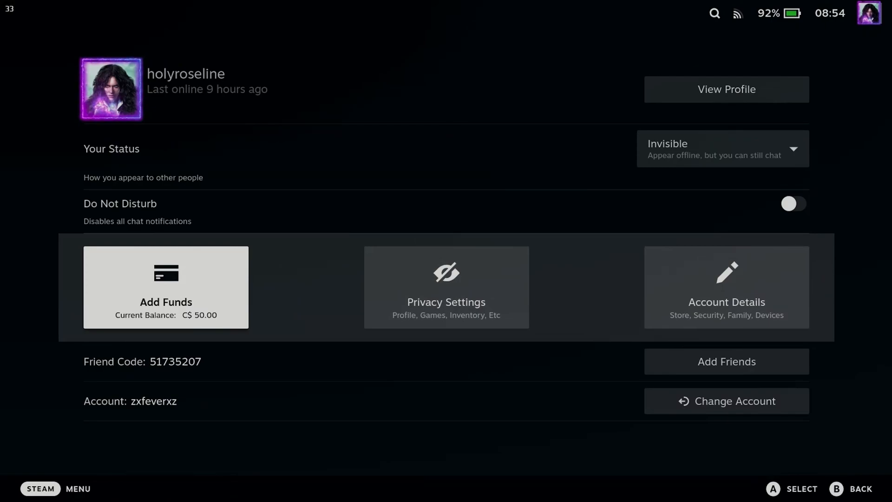